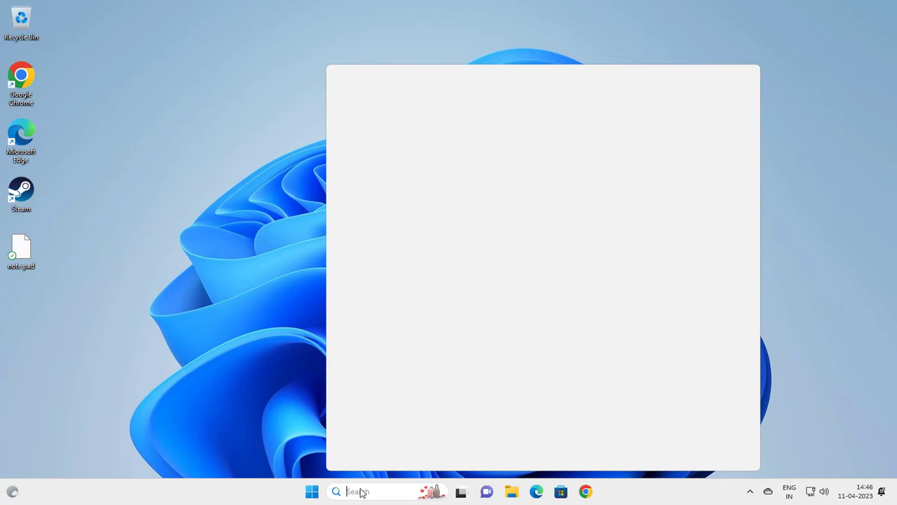
- Start a taskbar search for Control Panel
text(c)
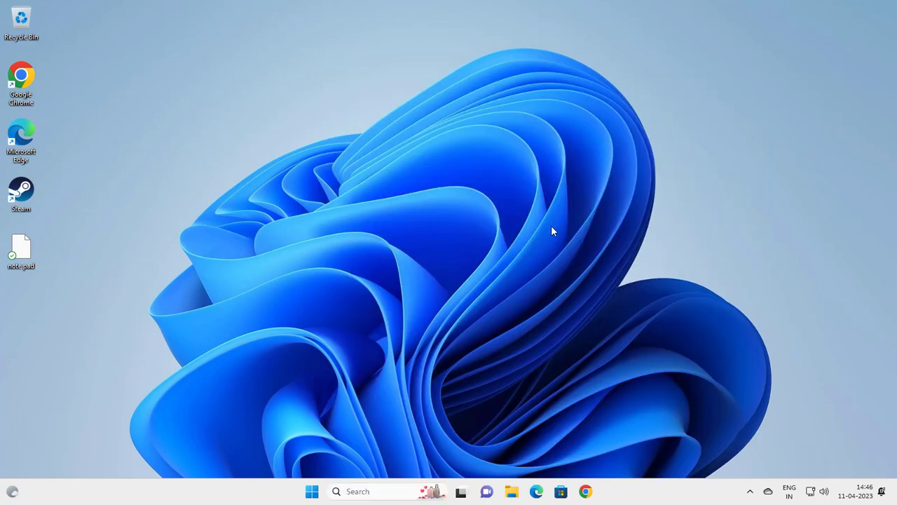
mouse_move(547, 219)
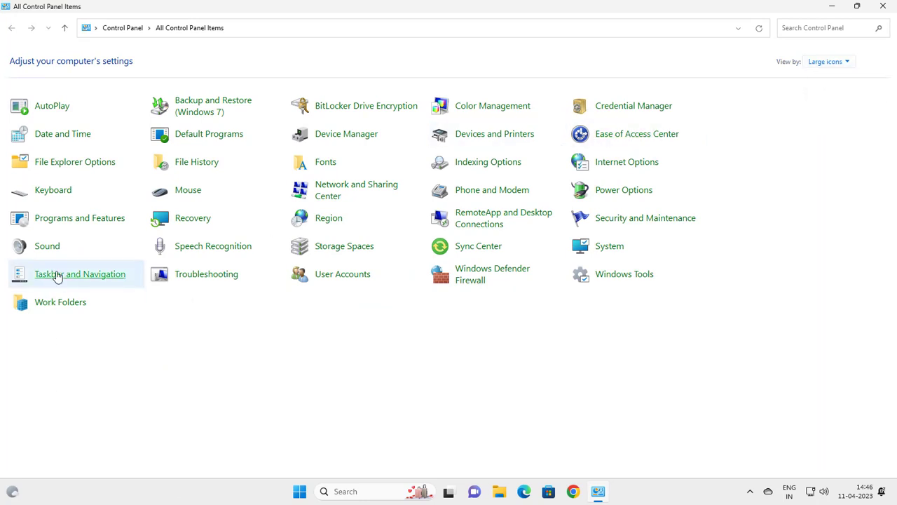
mouse_move(188, 189)
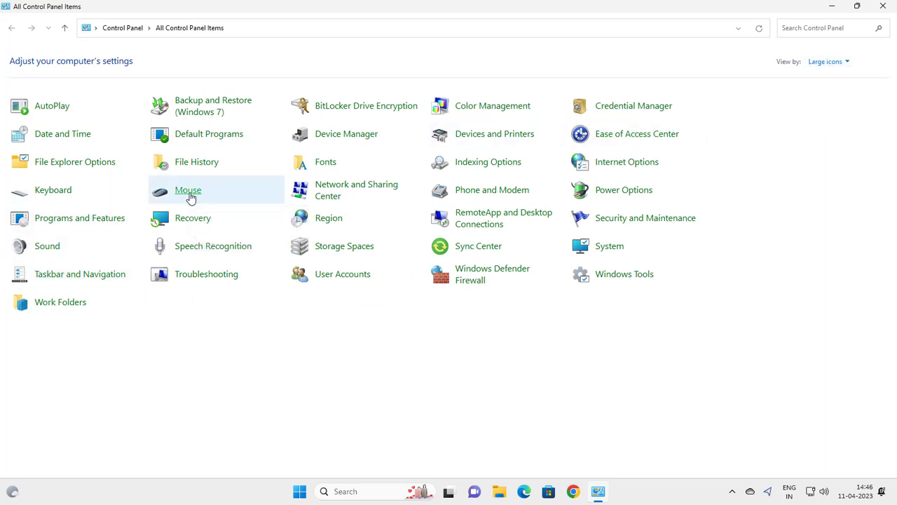
- Uncheck Enhance pointer precision in Mouse Properties' Pointer Options and confirm with OK
double_click(188, 189)
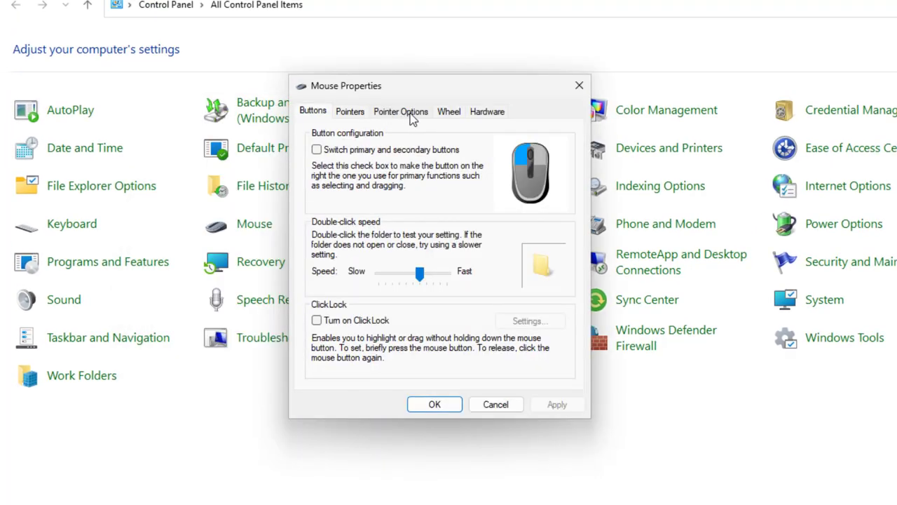
click(401, 111)
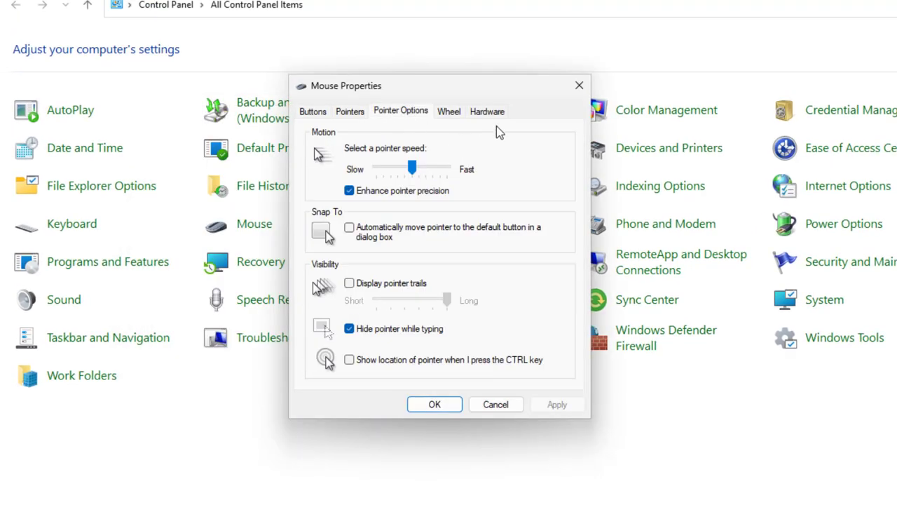
mouse_move(340, 187)
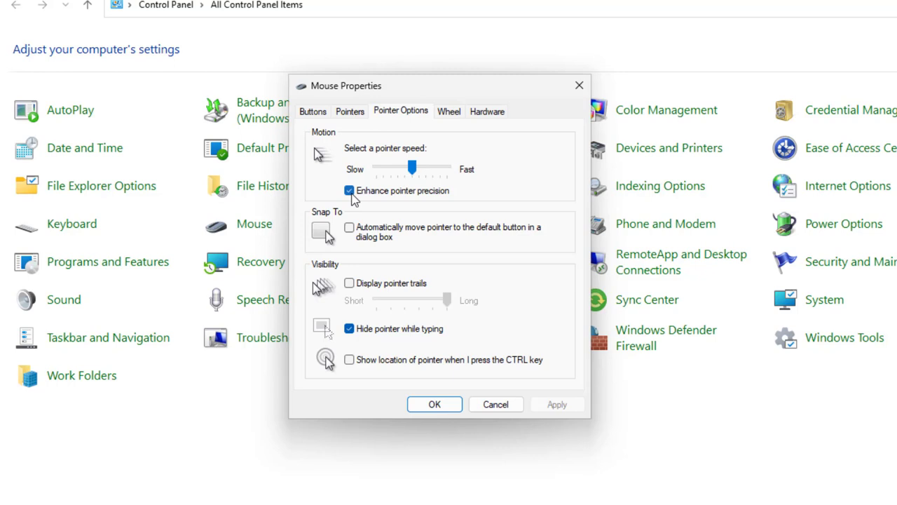
click(349, 190)
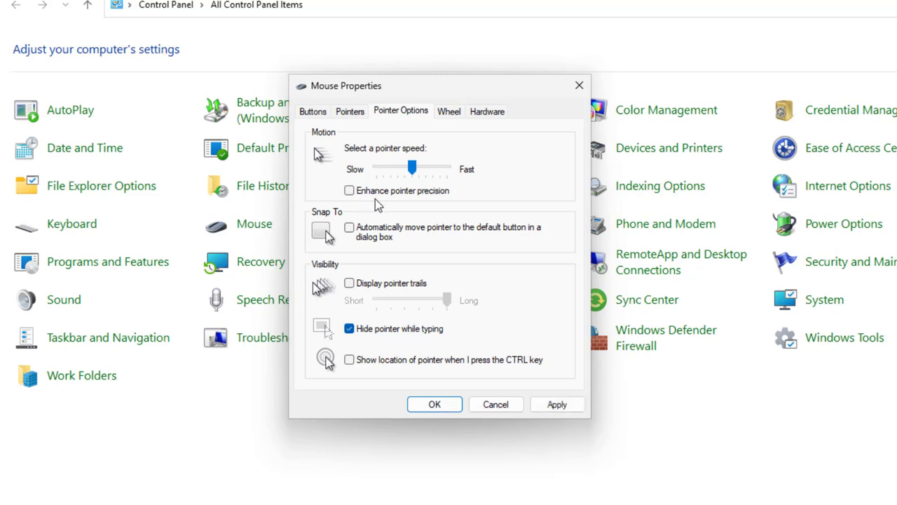
mouse_move(431, 204)
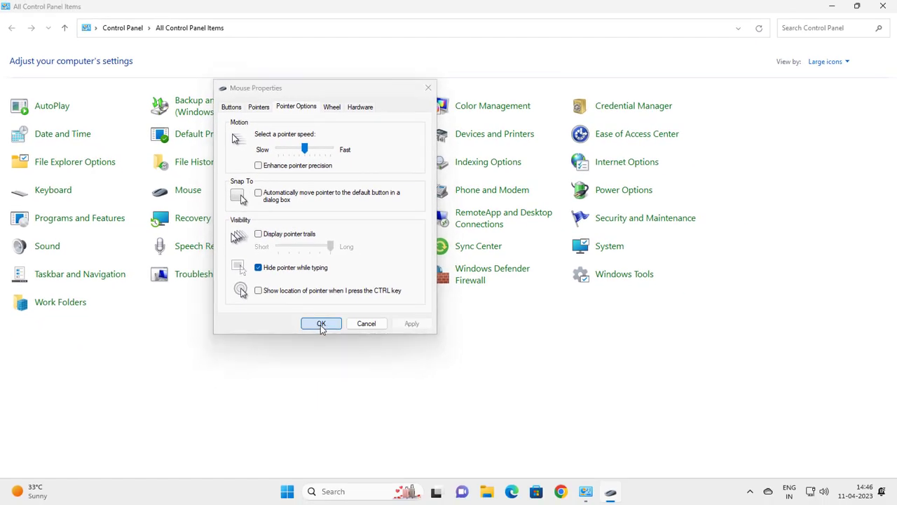
click(321, 323)
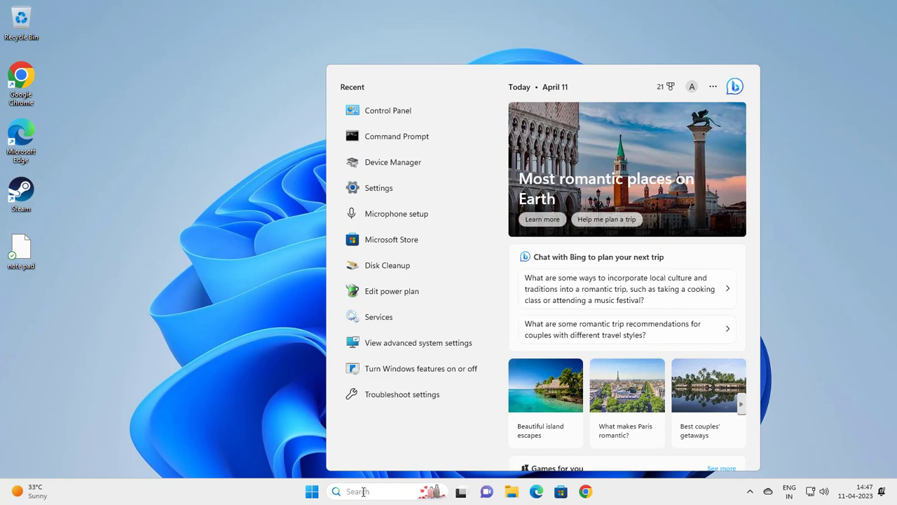
- Search 'troubleshoot settings' and run the Keyboard troubleshooter from Other troubleshooters
text(troubleshoot settings)
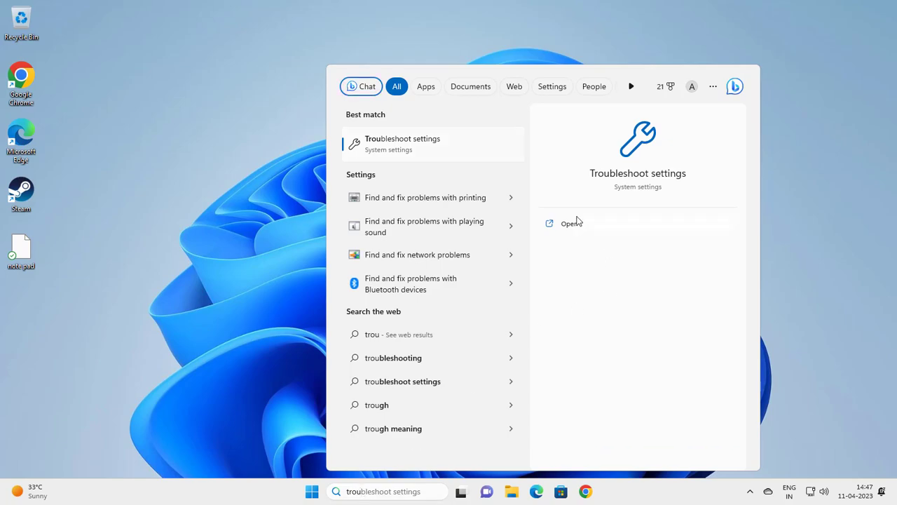
click(572, 223)
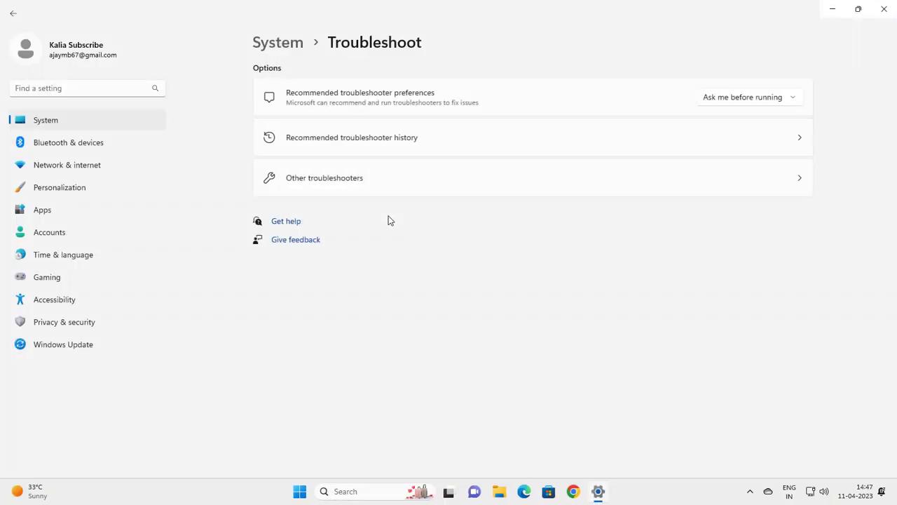
click(324, 177)
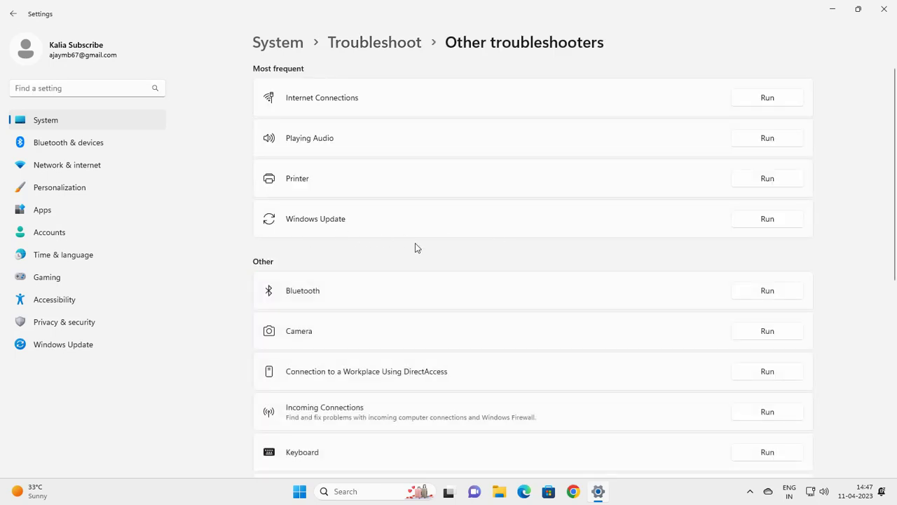
scroll(down, 3)
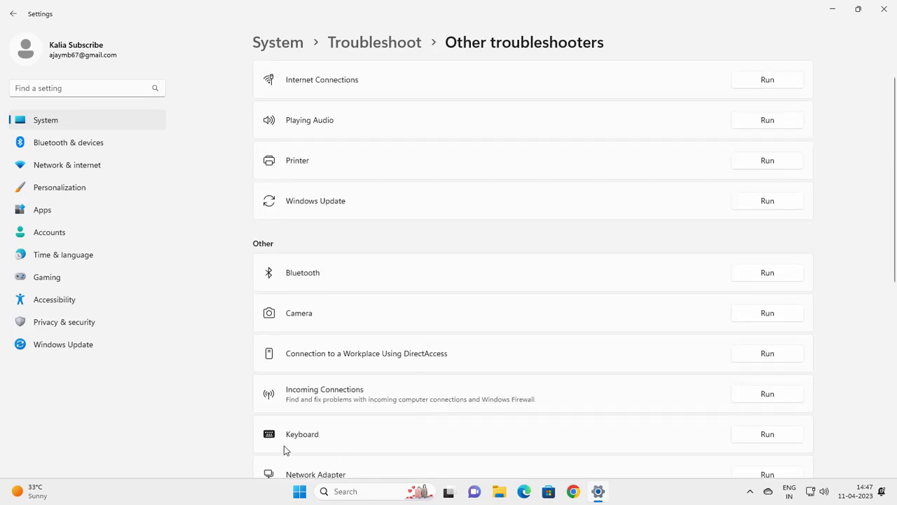
mouse_move(741, 445)
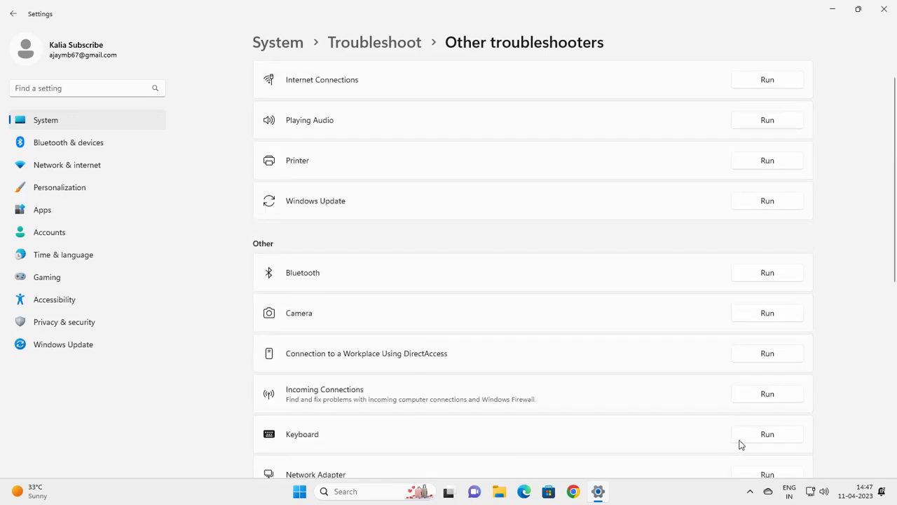
click(766, 433)
text(di)
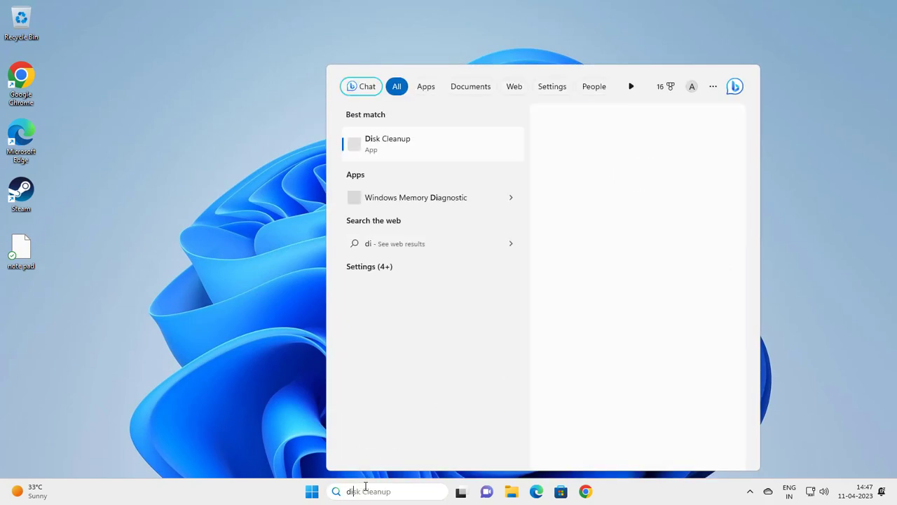
- Search 'dev' to bring up Device Manager as the best match
text(devic)
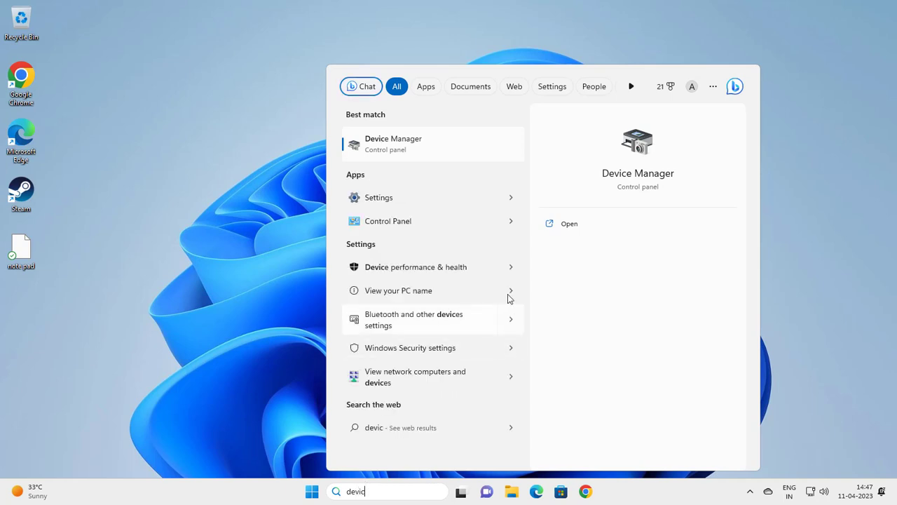
mouse_move(566, 252)
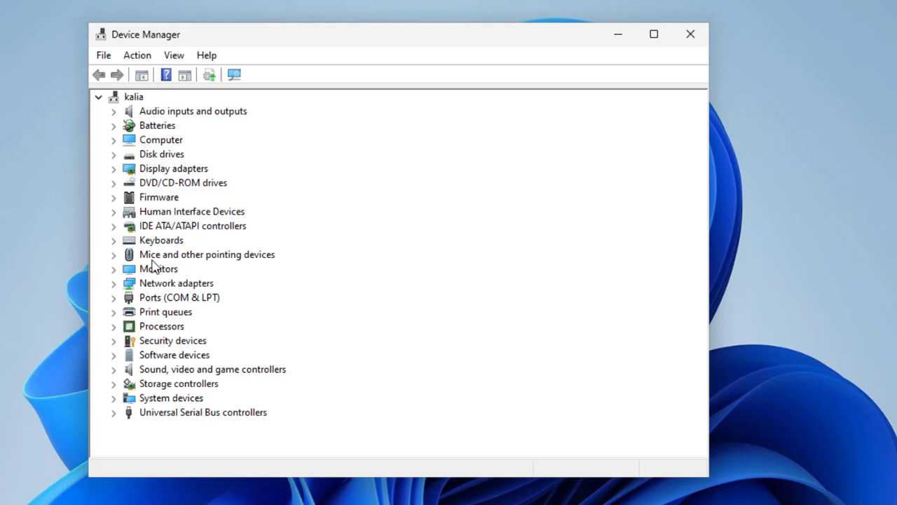
mouse_move(203, 261)
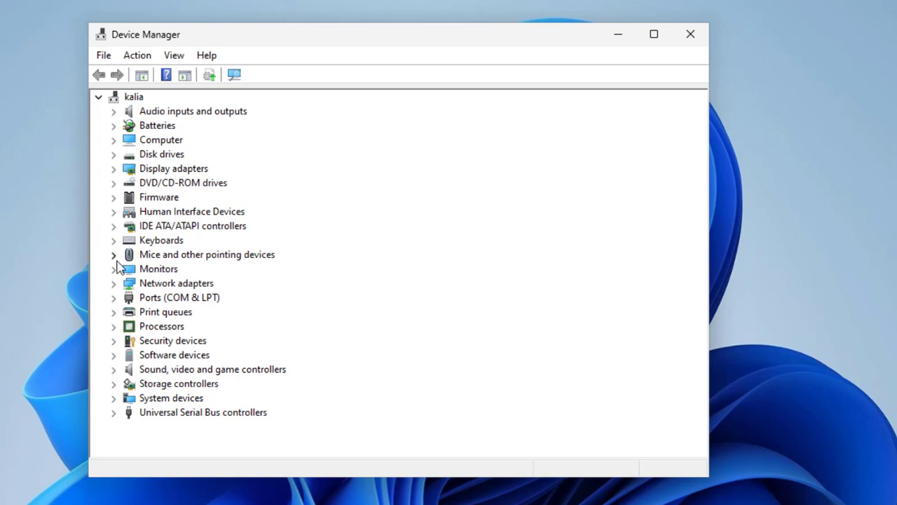
- Update both mouse device drivers, including VMware USB Pointing Device, then refresh the desktop
click(113, 255)
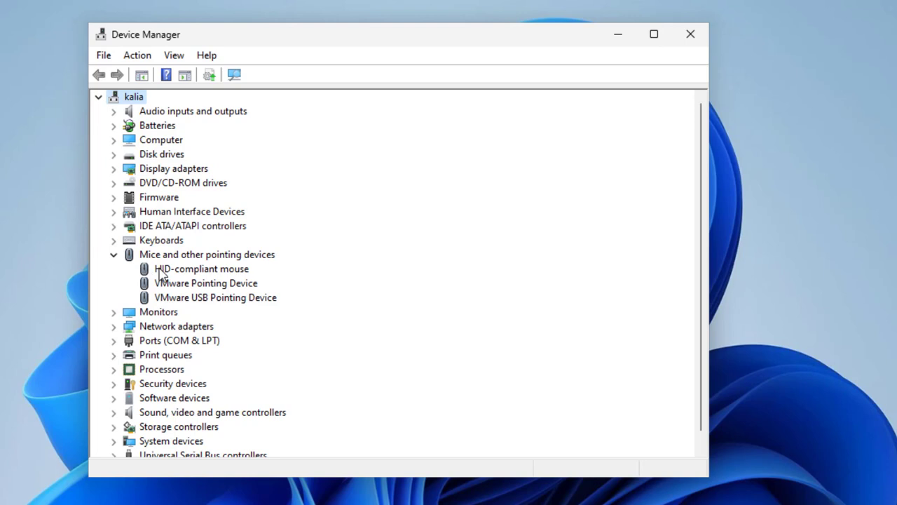
click(201, 268)
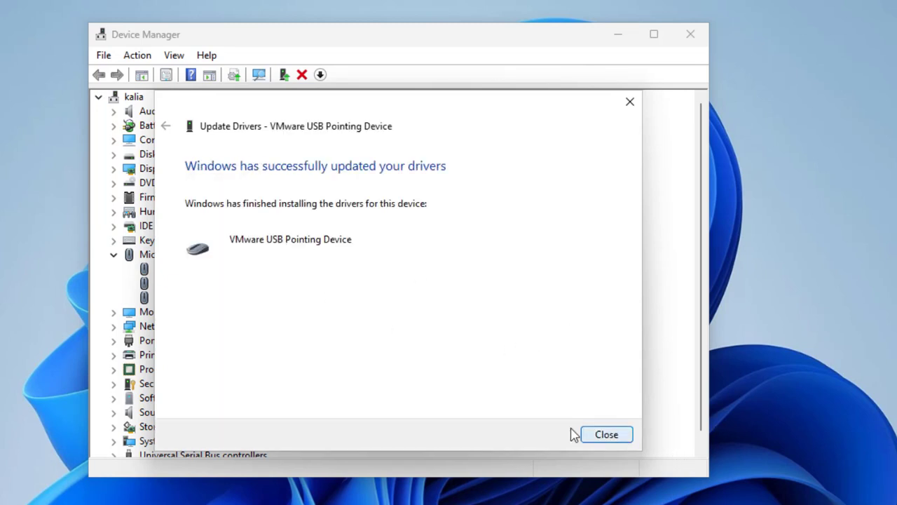
click(606, 434)
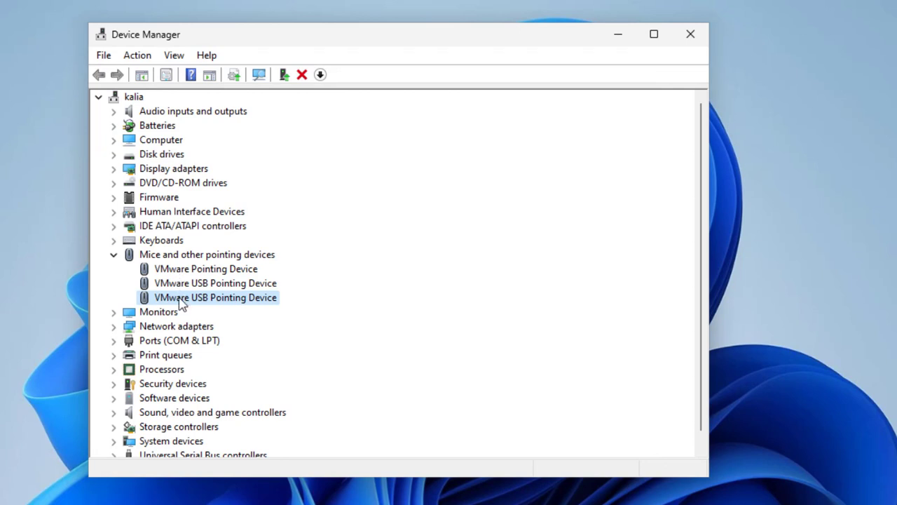
mouse_move(197, 291)
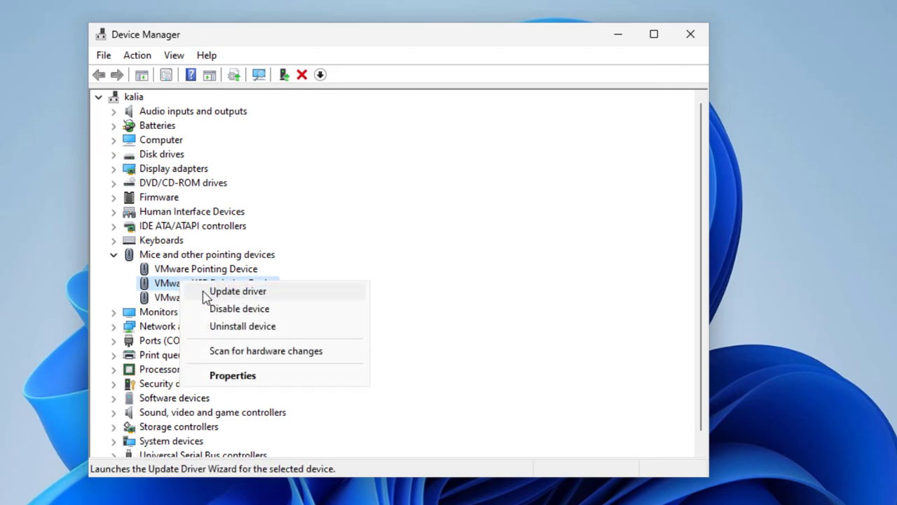
click(237, 291)
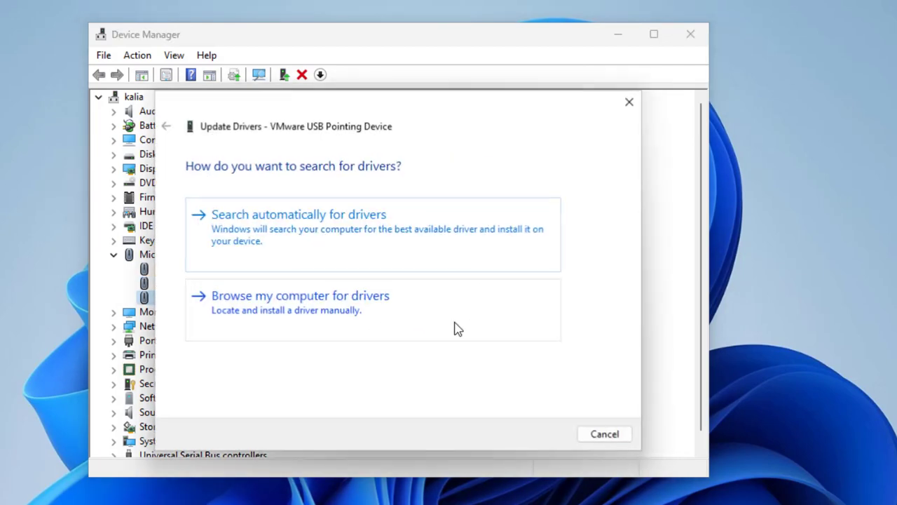
click(297, 213)
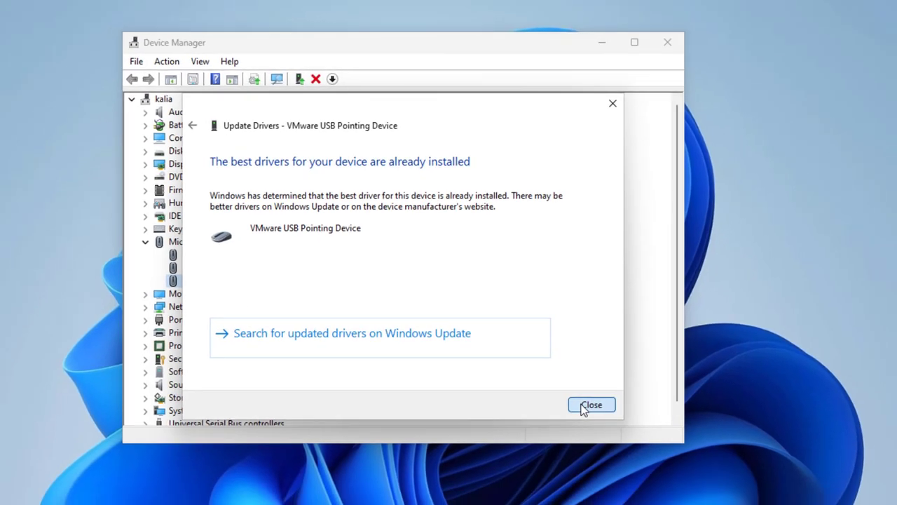
click(591, 404)
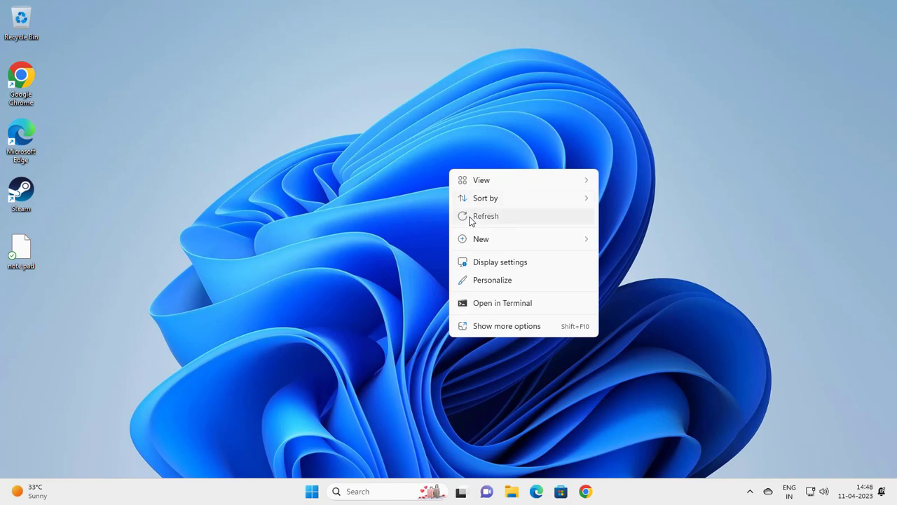
click(486, 216)
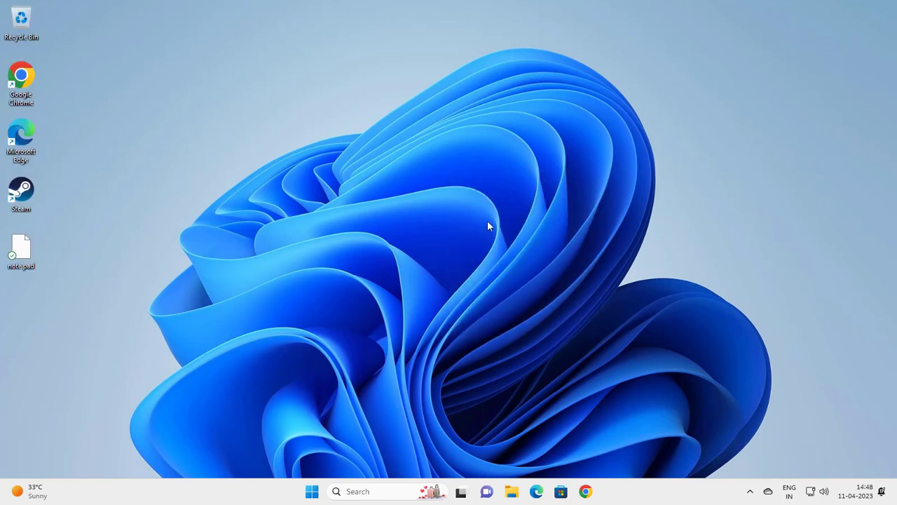